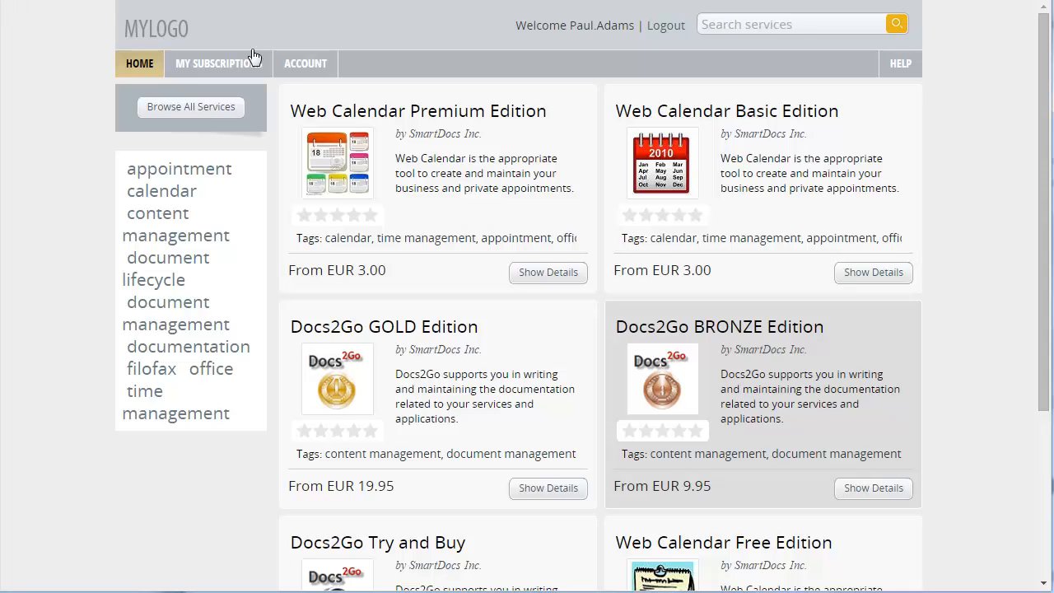
Select the Payment preview report from the account's Reports page
left_click(305, 63)
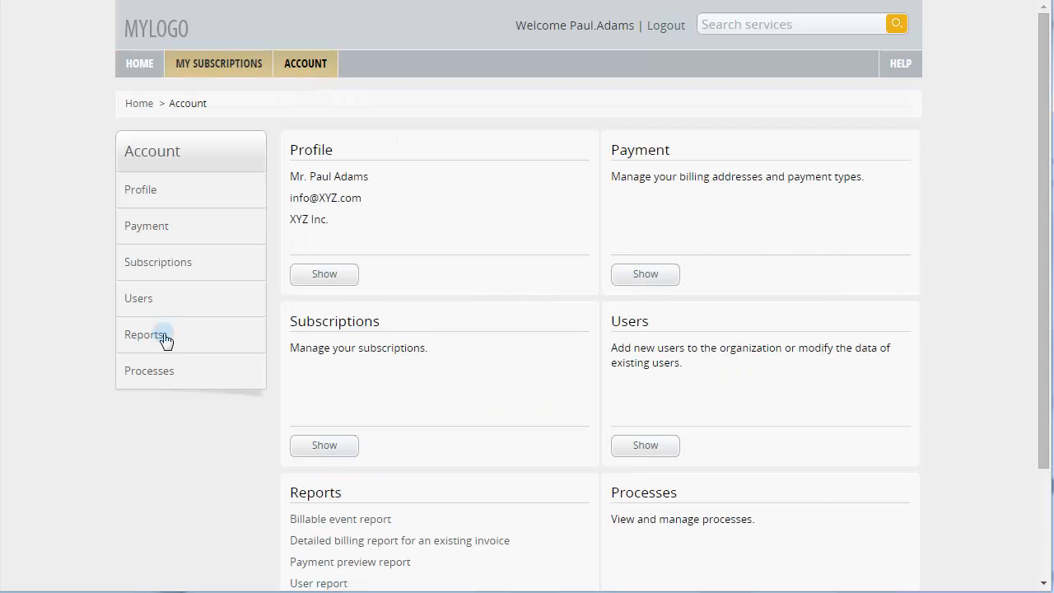
left_click(145, 333)
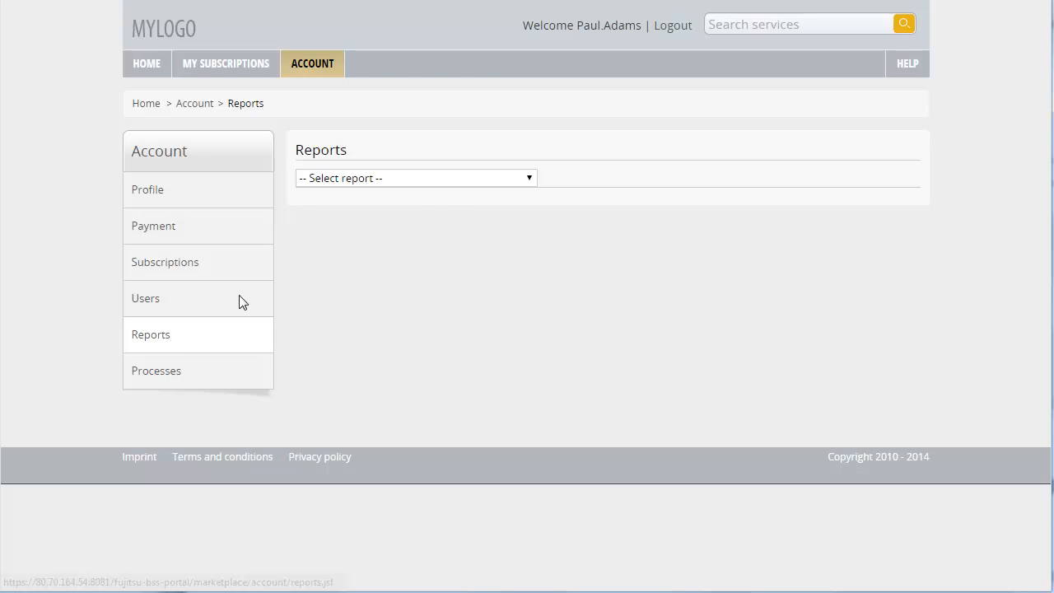
left_click(415, 178)
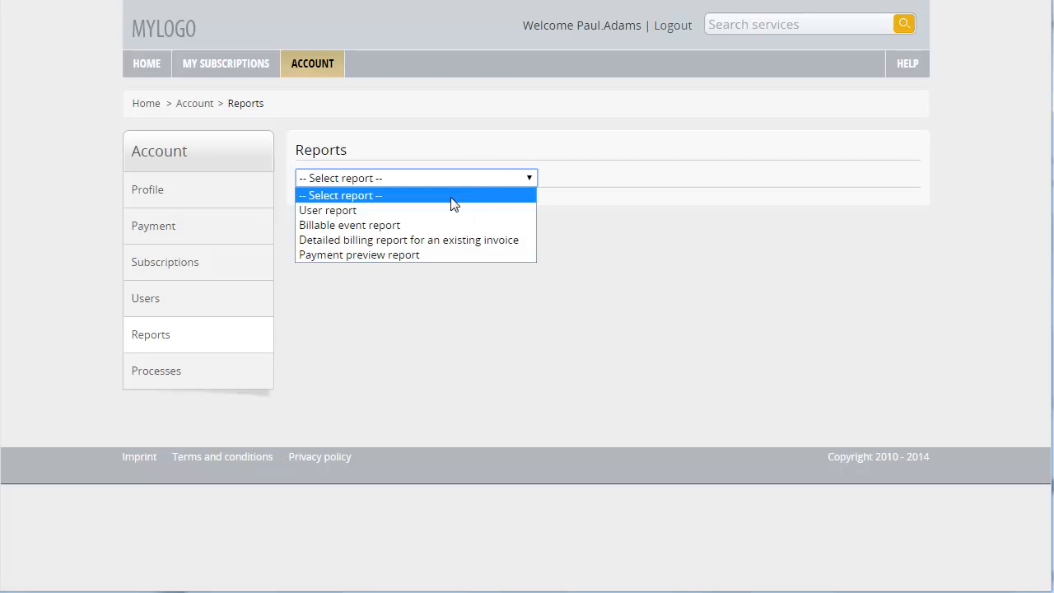
left_click(358, 254)
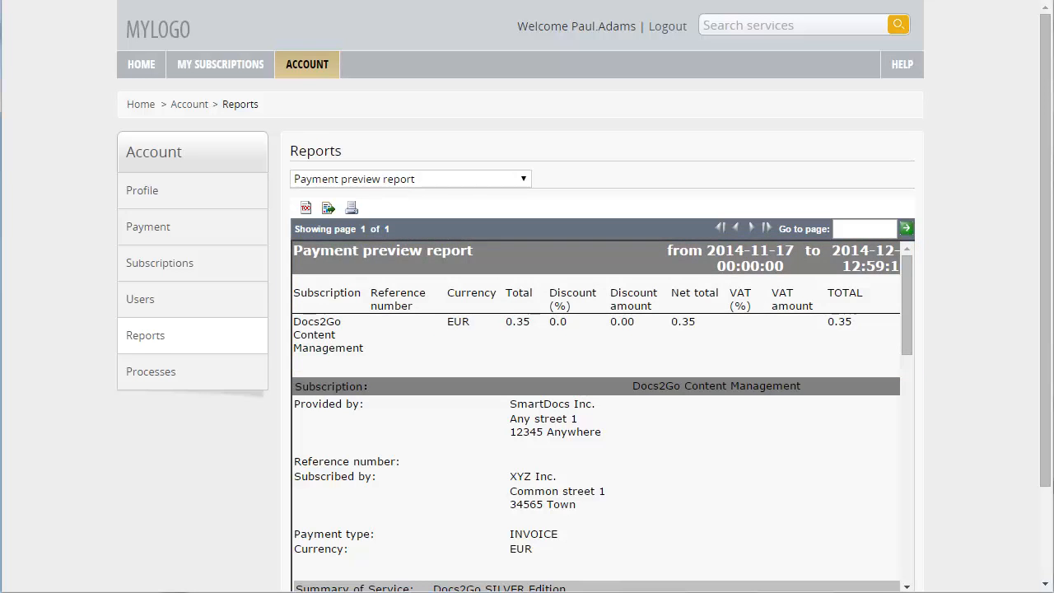
Scroll through the Docs2Go payment preview, then log in to the administration portal
scroll("down", 3)
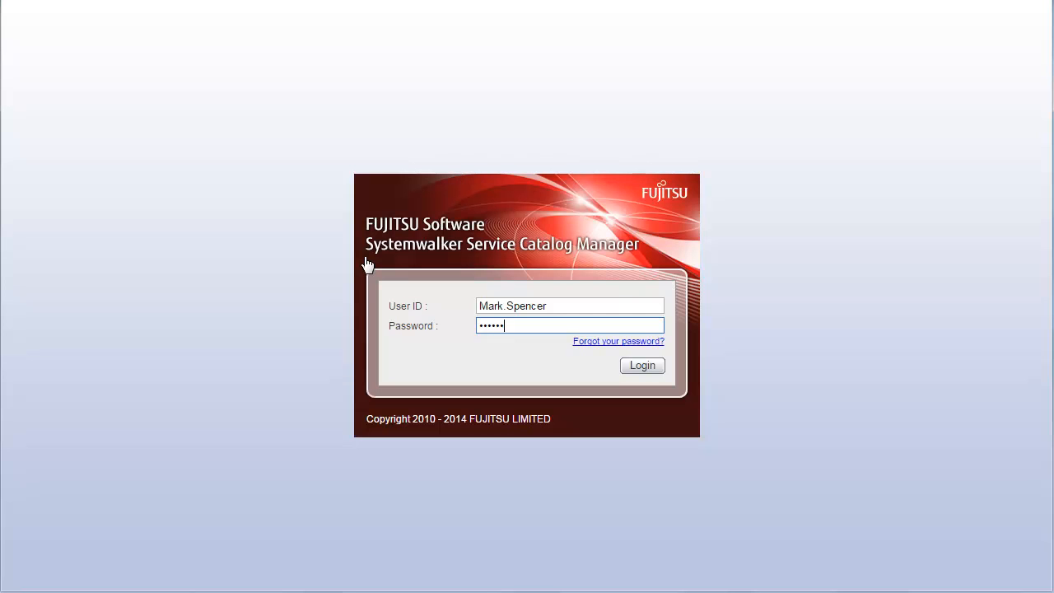
mouse_move(419, 283)
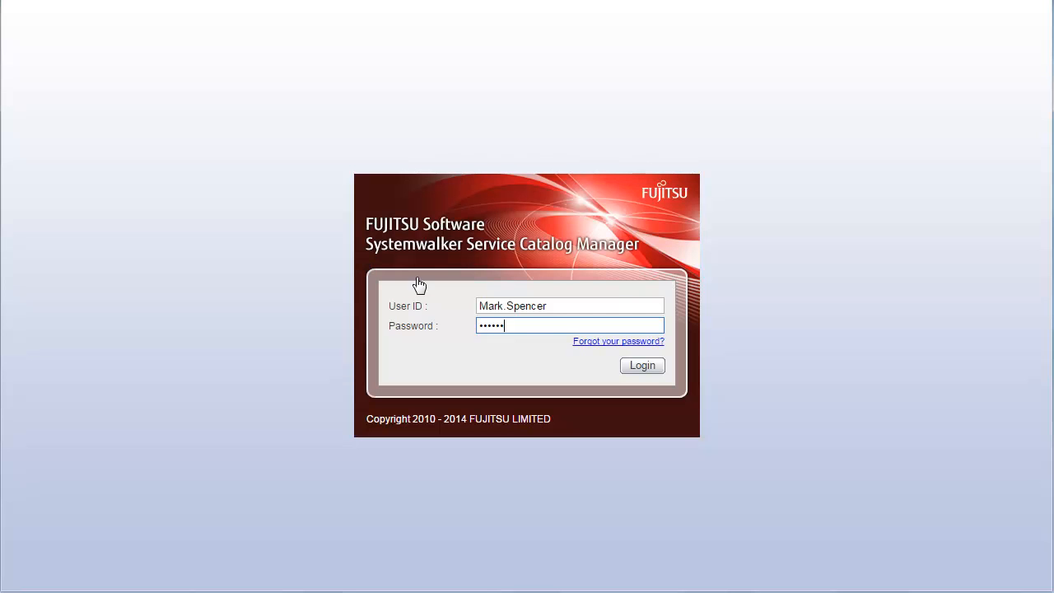
left_click(642, 365)
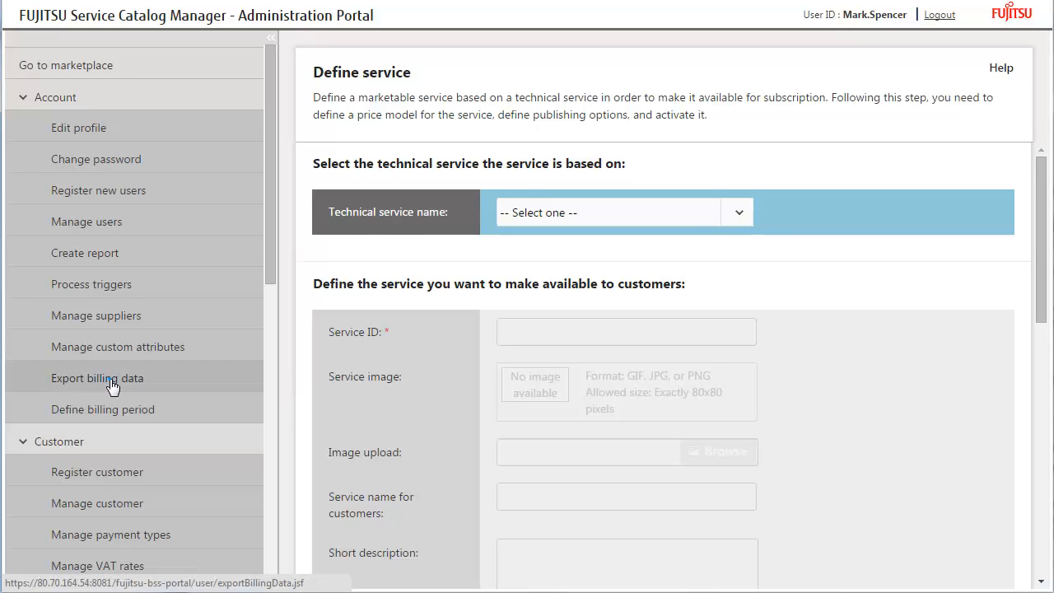
Export Customer billing data for XYZ Inc. from 2014-12-01 to 2014-12-16 as XML
left_click(97, 377)
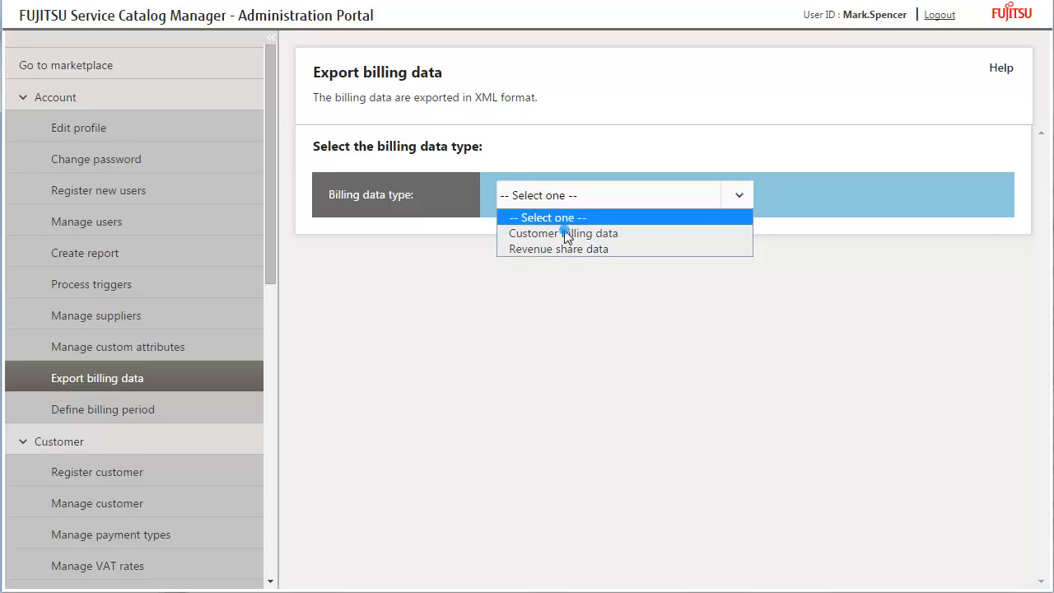
left_click(563, 234)
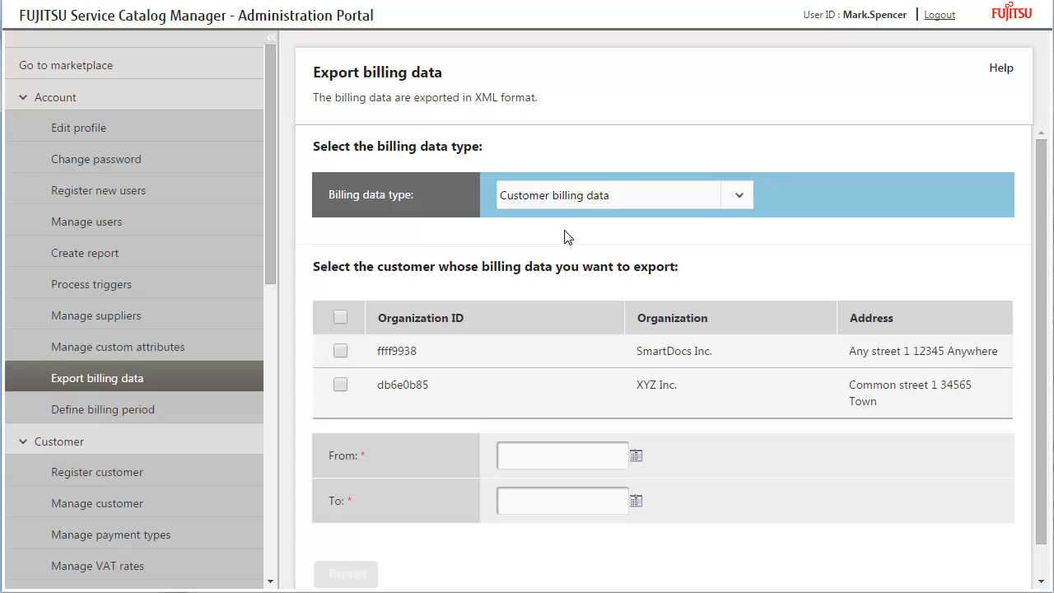
left_click(339, 385)
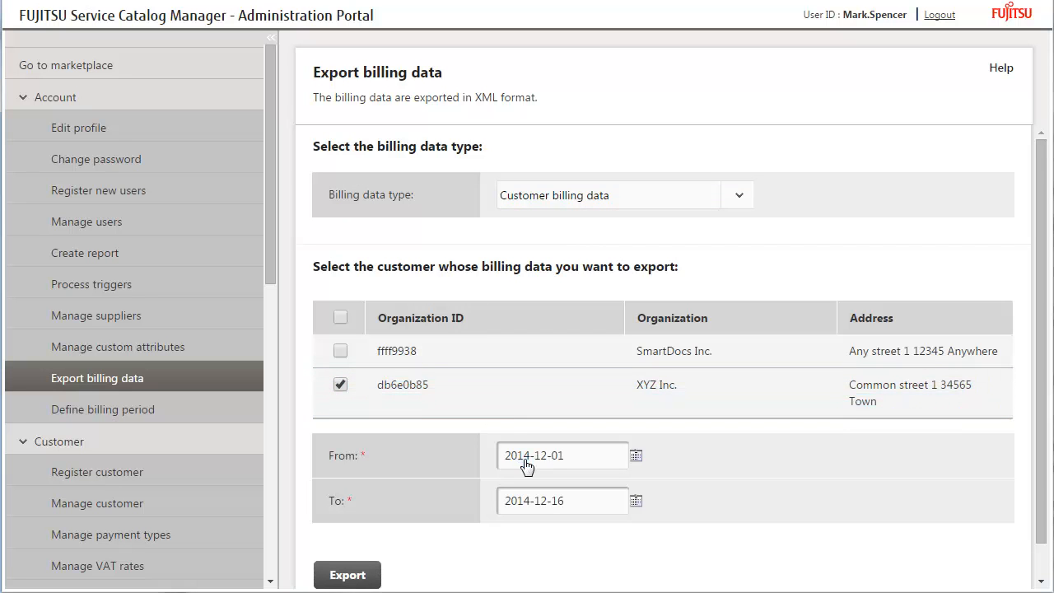
left_click(346, 573)
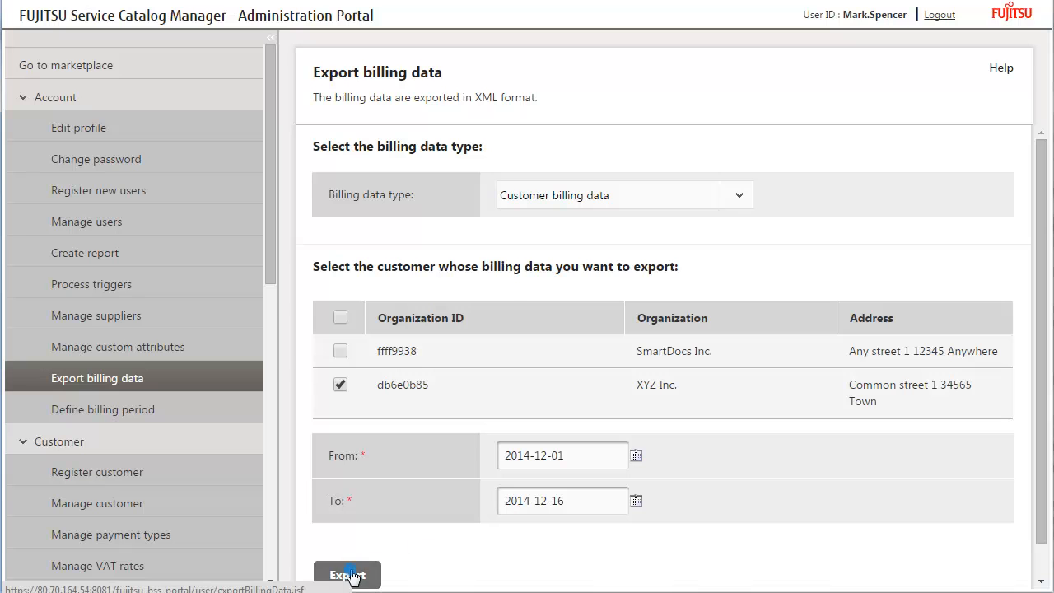
left_click(346, 572)
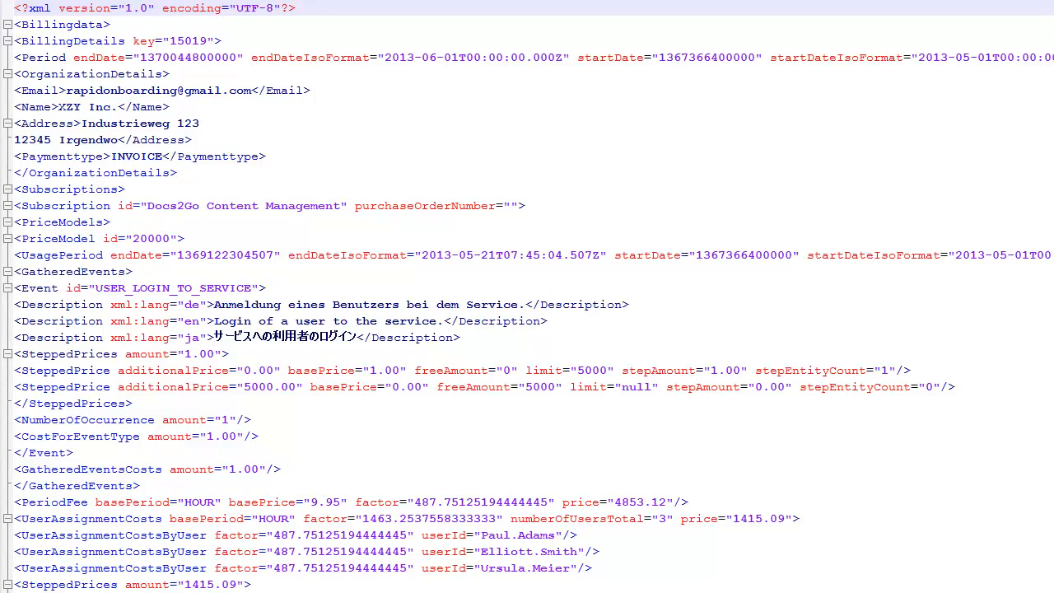